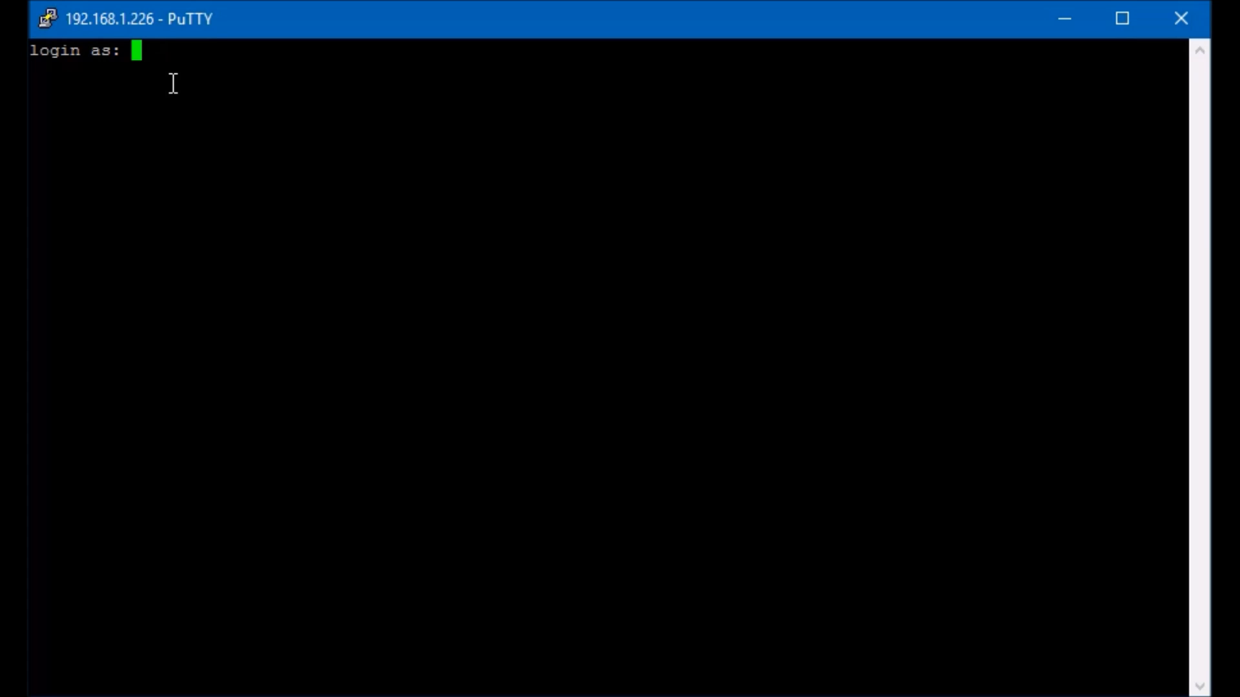
# Log in to the Pi as user pi with its password and reach the shell prompt
pyautogui.write('pi')
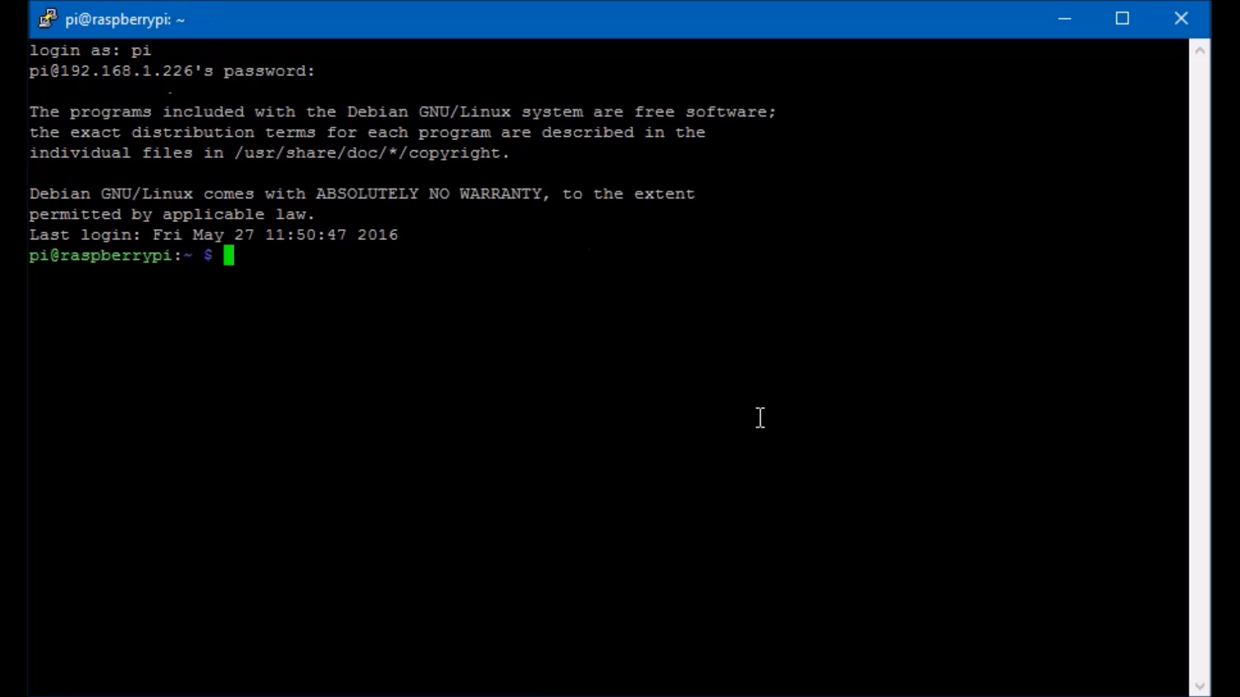
pyautogui.moveTo(360, 559)
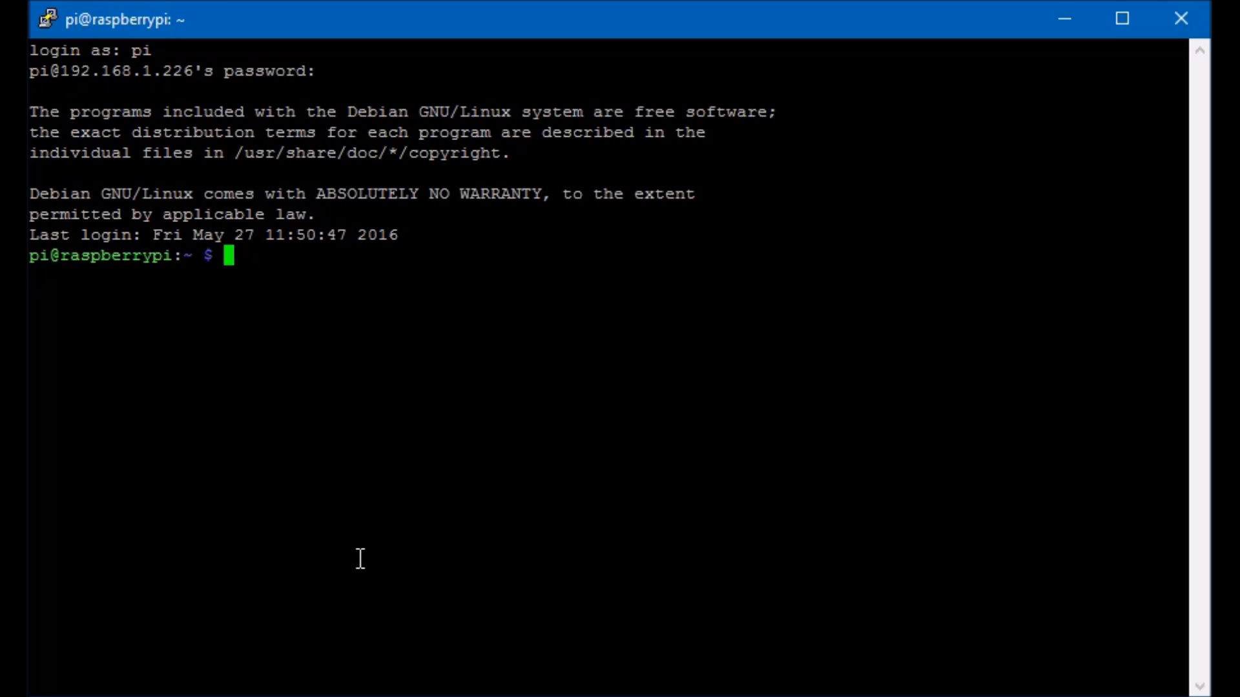
pyautogui.write('n')
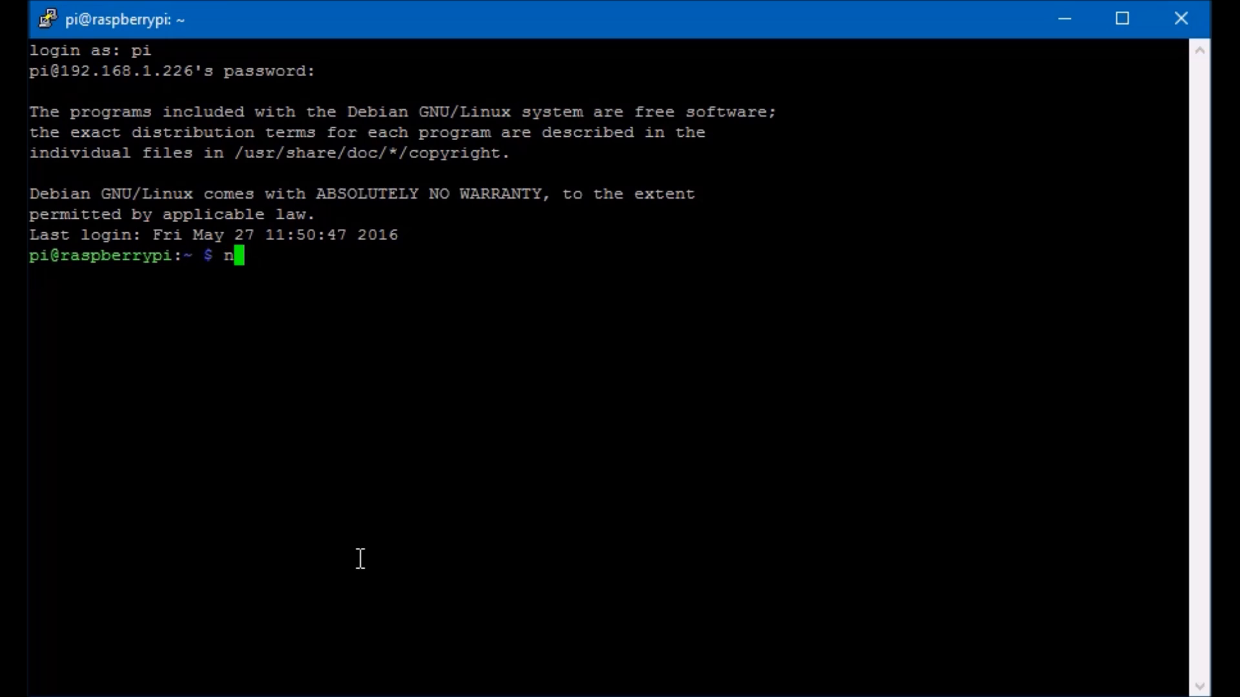
pyautogui.write('ode-re')
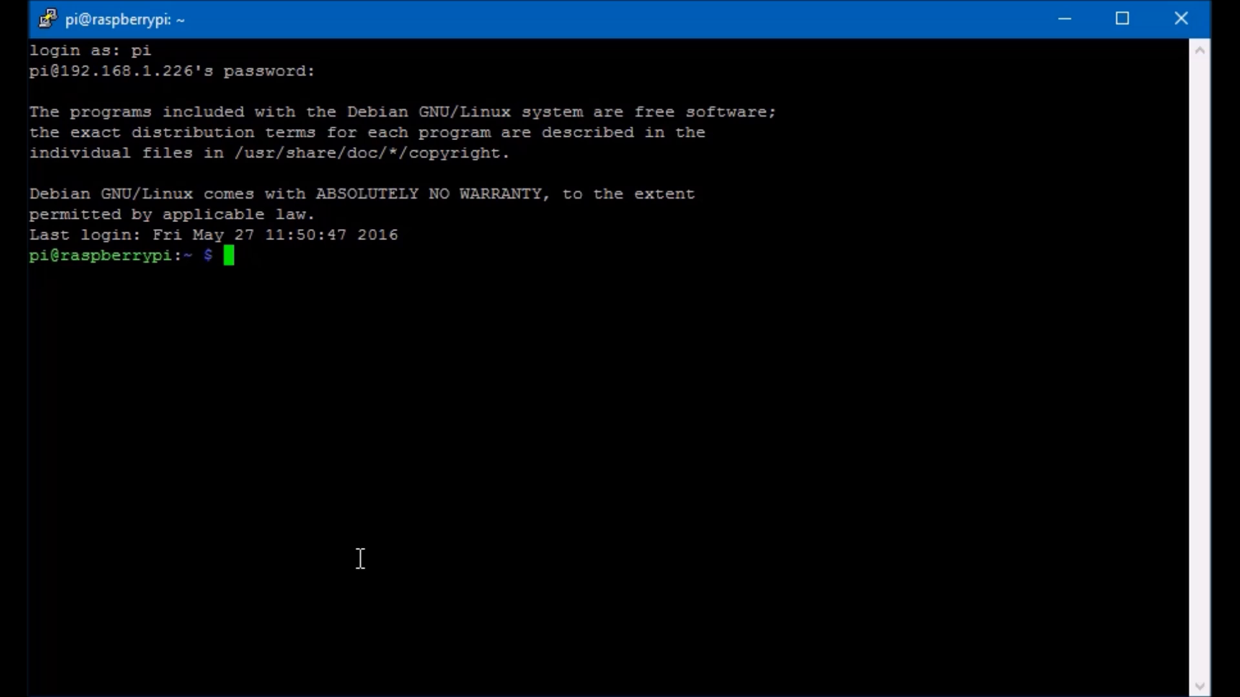
# Run 'sudo apt-get update' then 'sudo apt-get install nodered' to upgrade Node-RED to 0.14.6
pyautogui.write('sudo apt-get update')
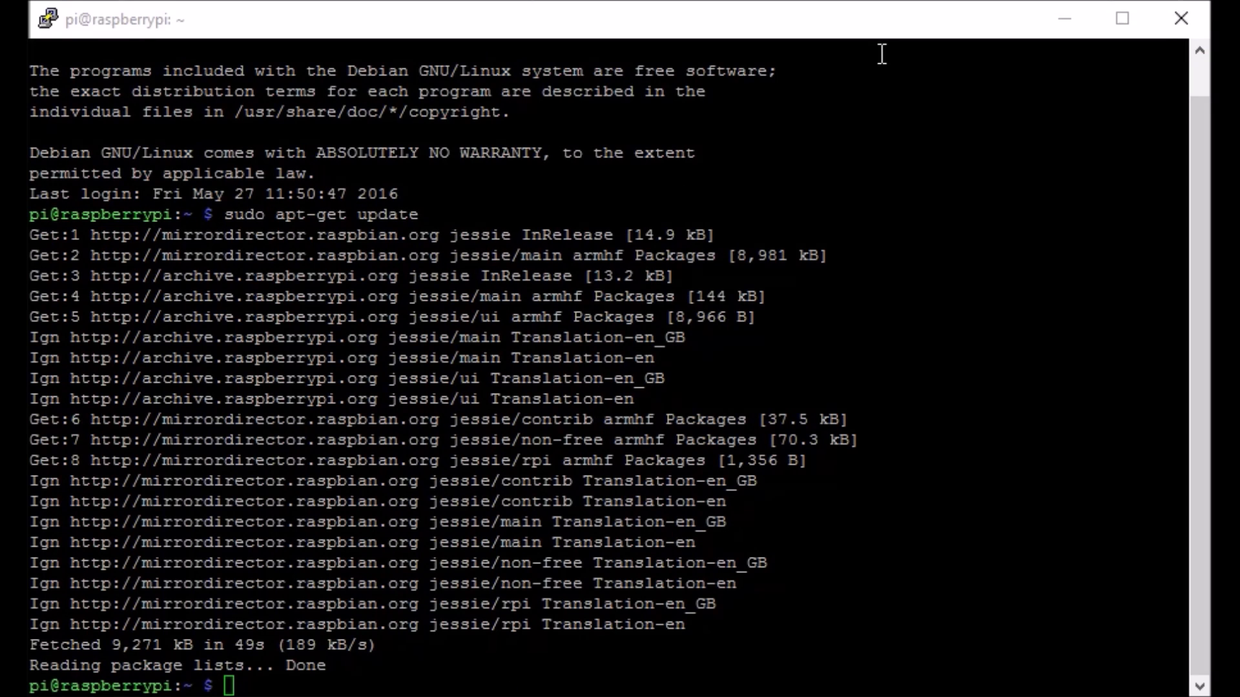
pyautogui.write('sudo apt-get install nodered')
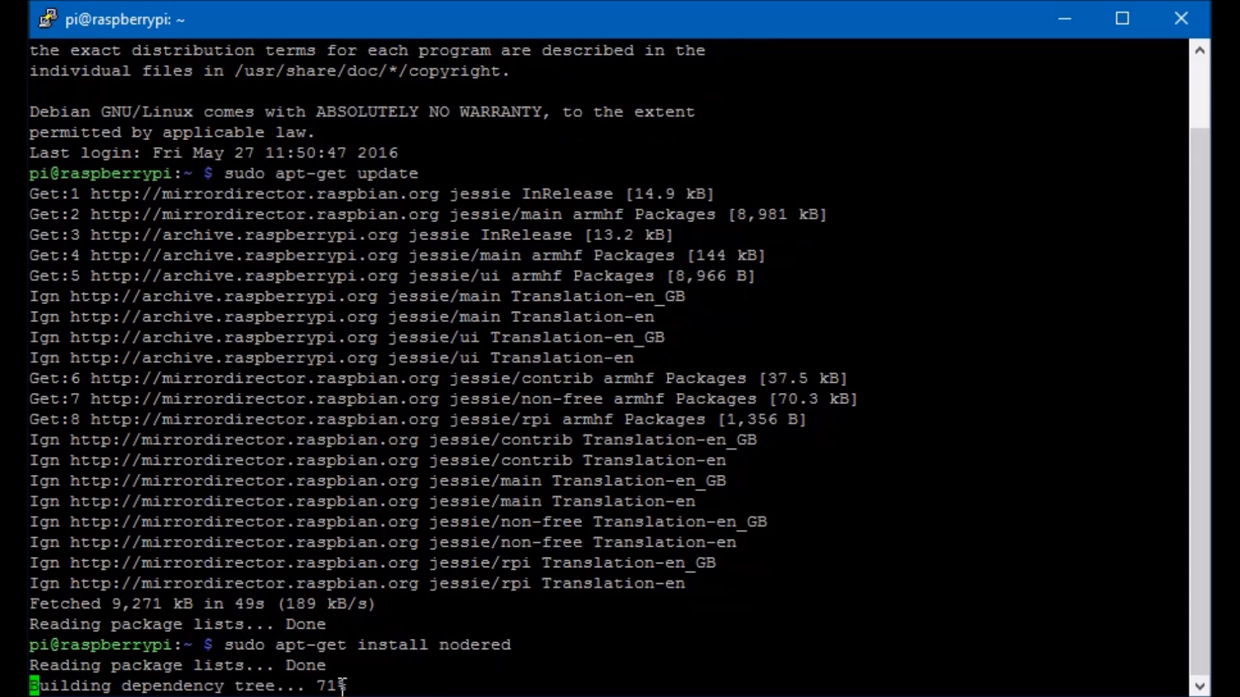
pyautogui.scroll(-3)
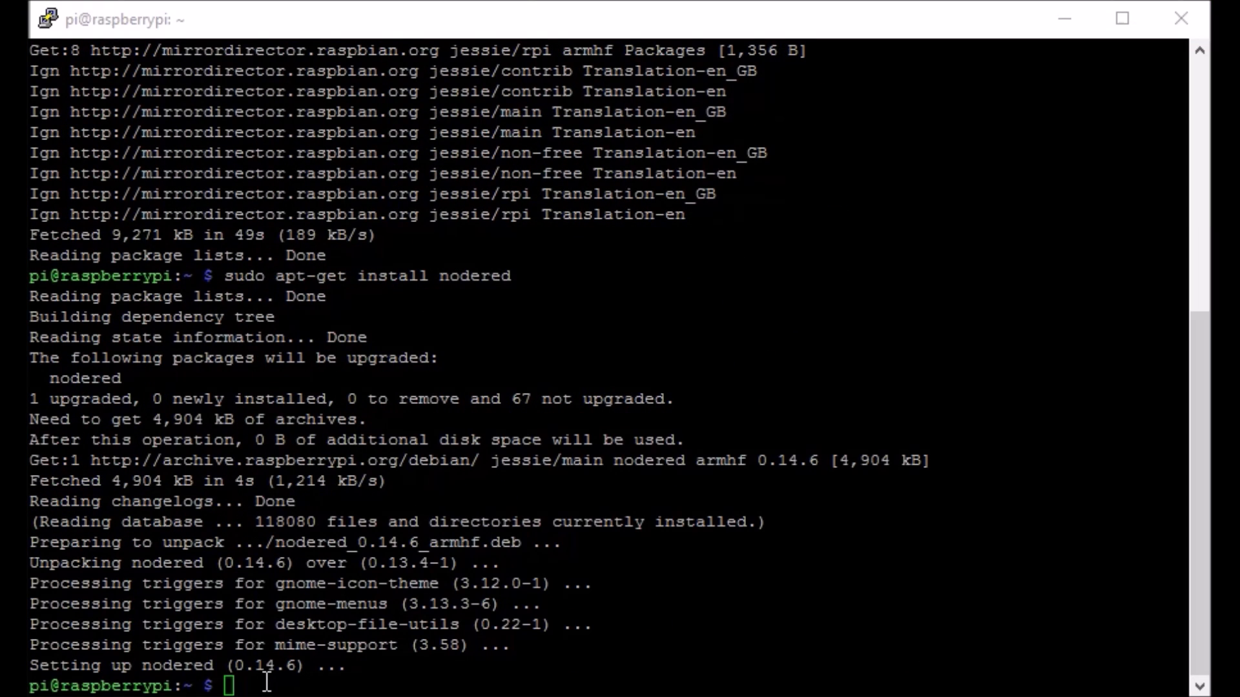
pyautogui.write('sudo apt-get install npm')
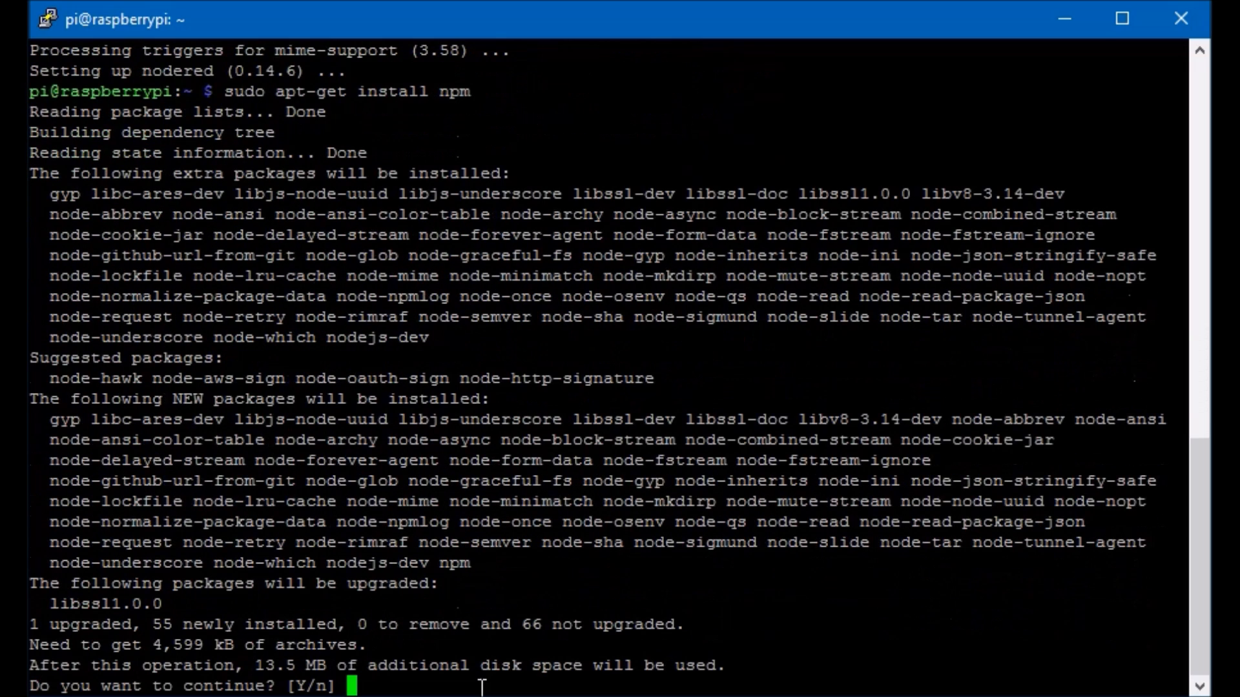
pyautogui.write('t')
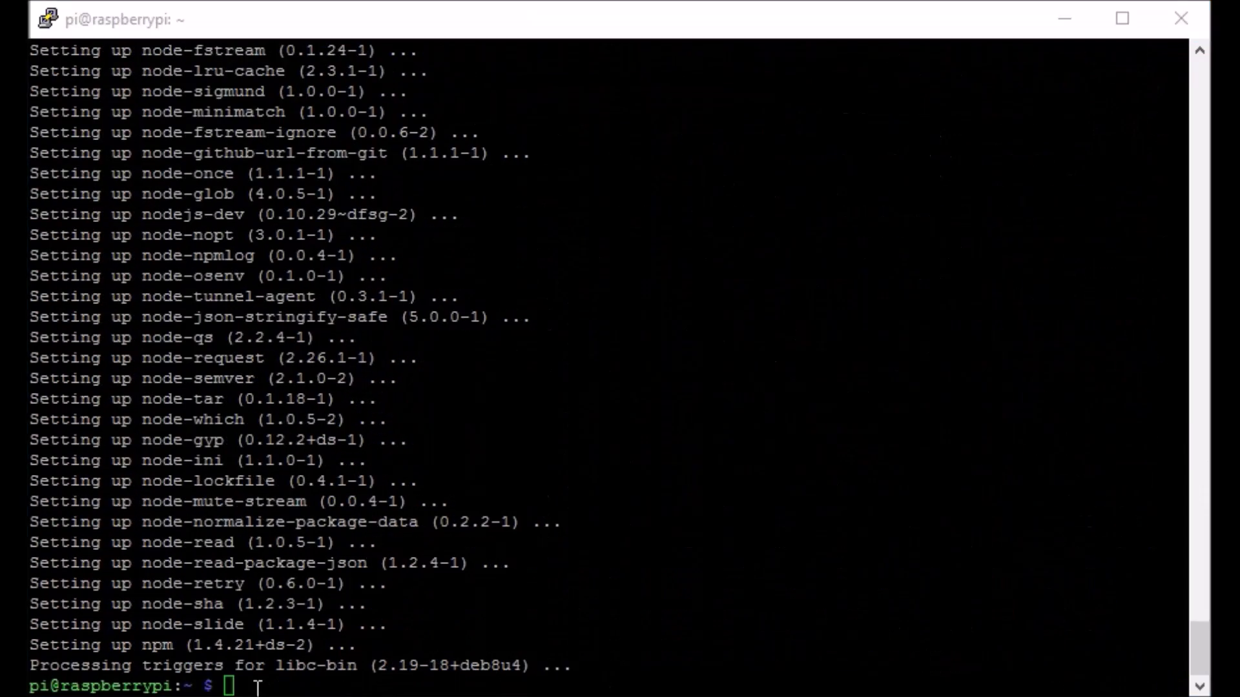
pyautogui.write('sudo npm install -g npm@2.x')
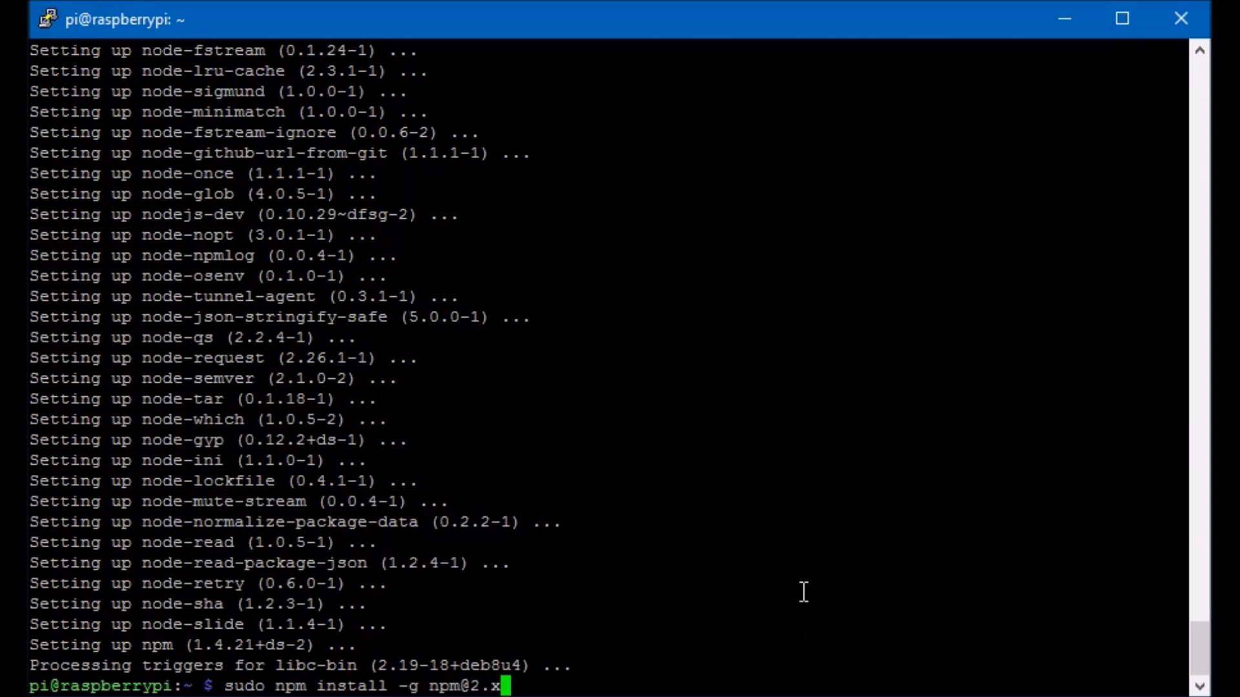
pyautogui.press('Return')
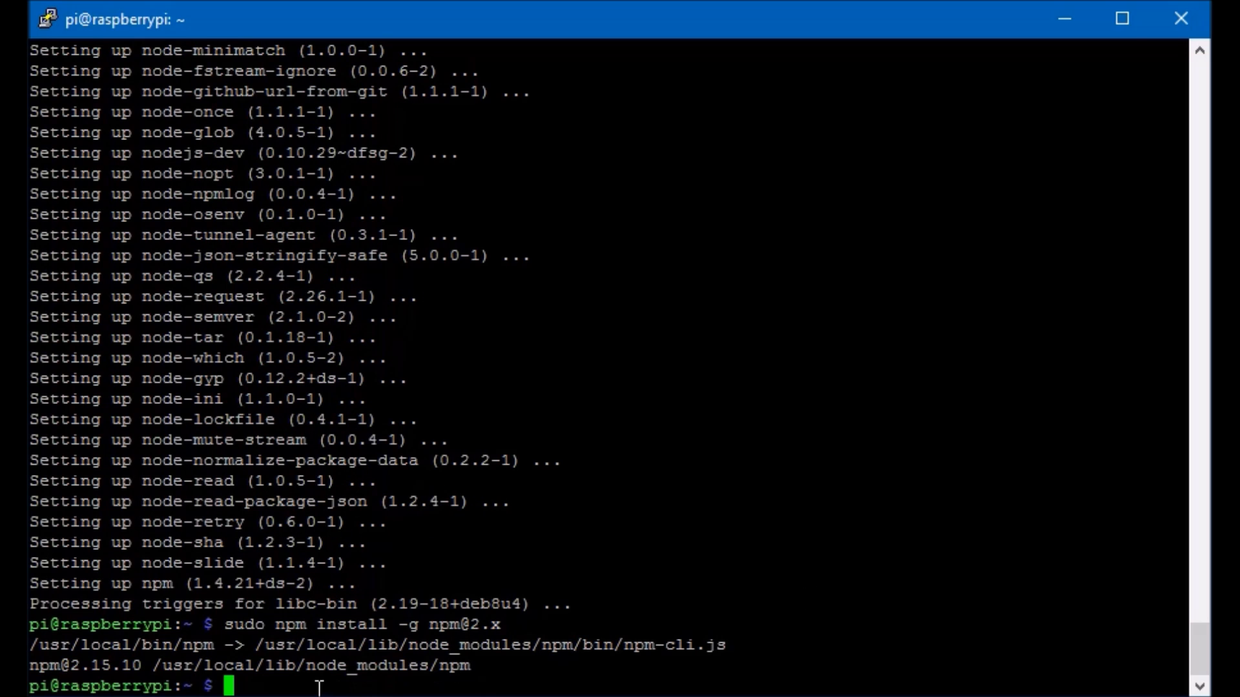
# Rehash, change into $HOME/.node-red and run 'npm install node-red-dashboard'
pyautogui.write('hash -r')
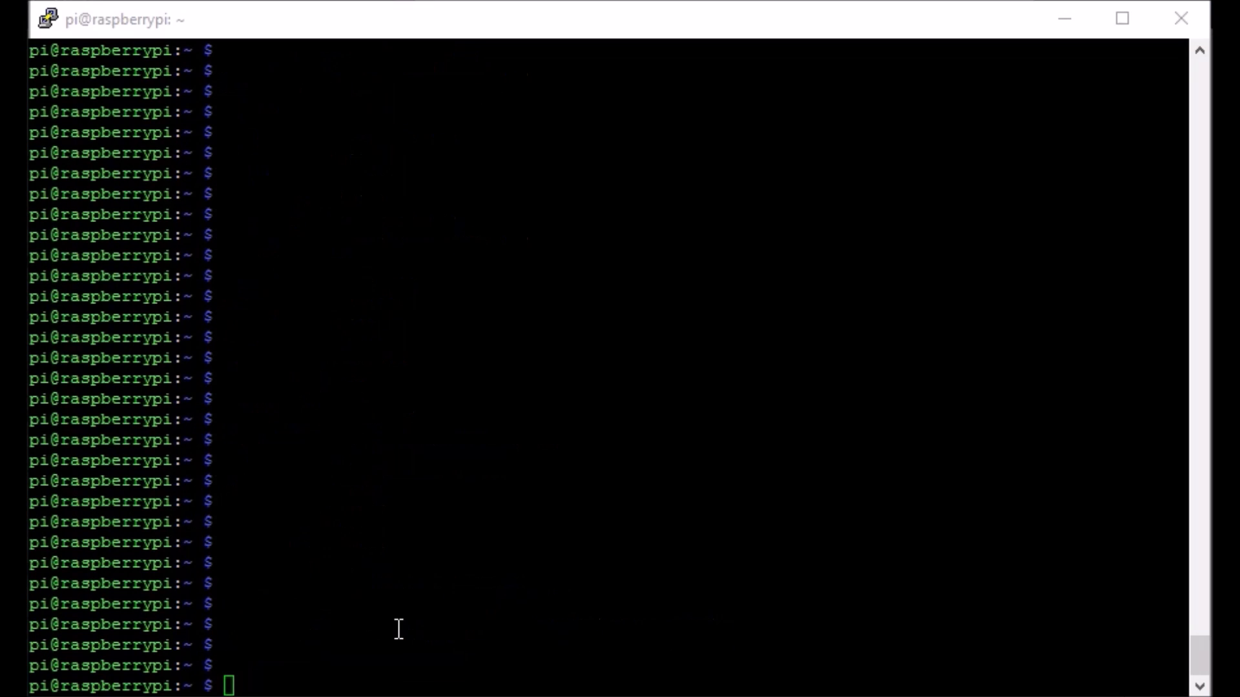
pyautogui.write('cd $HOME/.node-red')
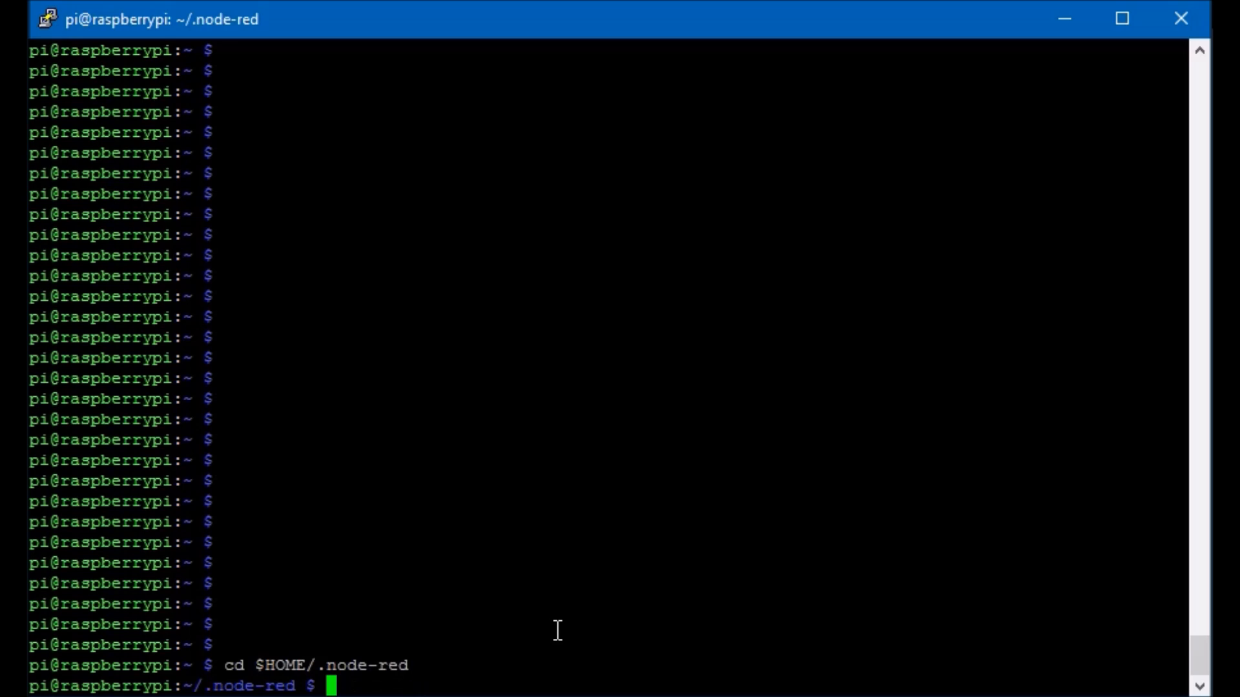
pyautogui.moveTo(1039, 203)
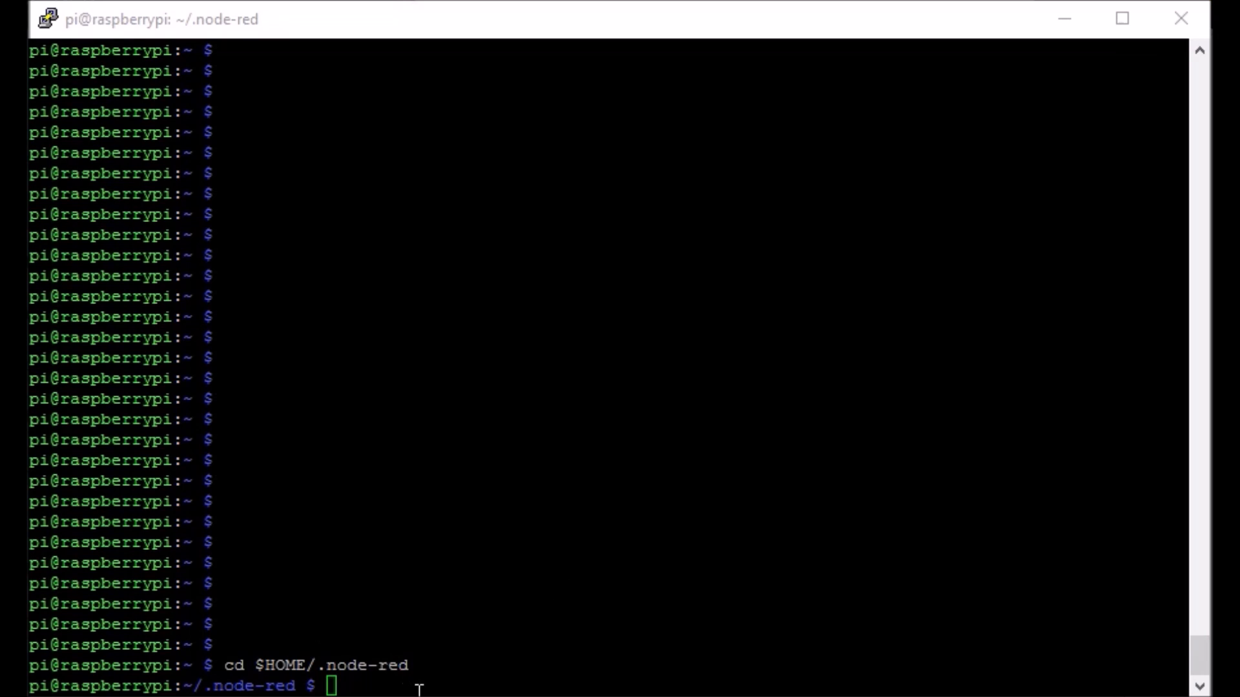
pyautogui.write('npm install node-red-dashboard')
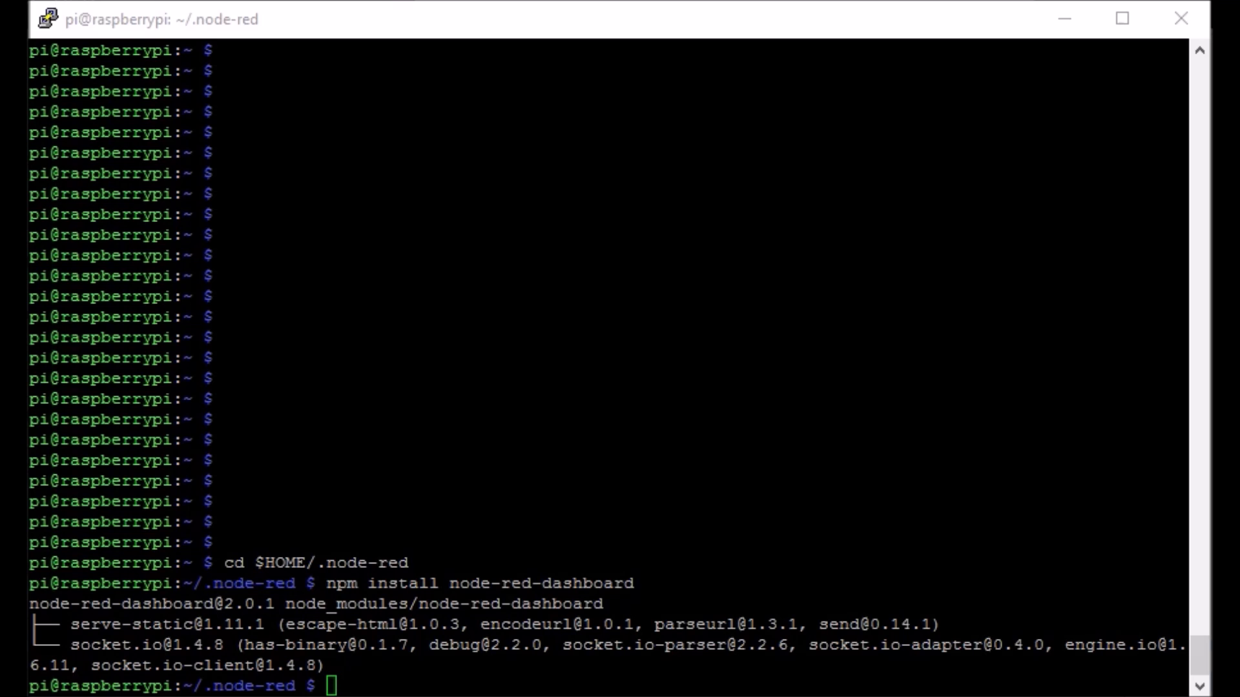
# Run 'node-red' and select the 127.0.0.1 server address in the startup log
pyautogui.write('node-')
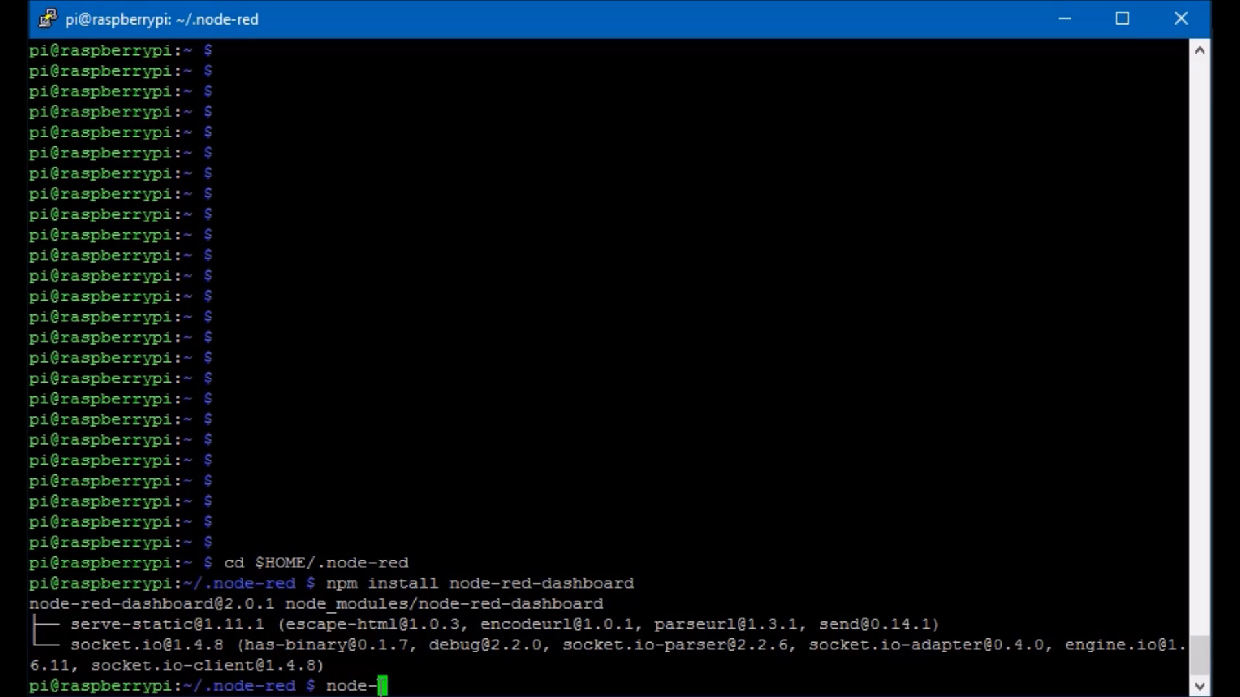
pyautogui.write('red')
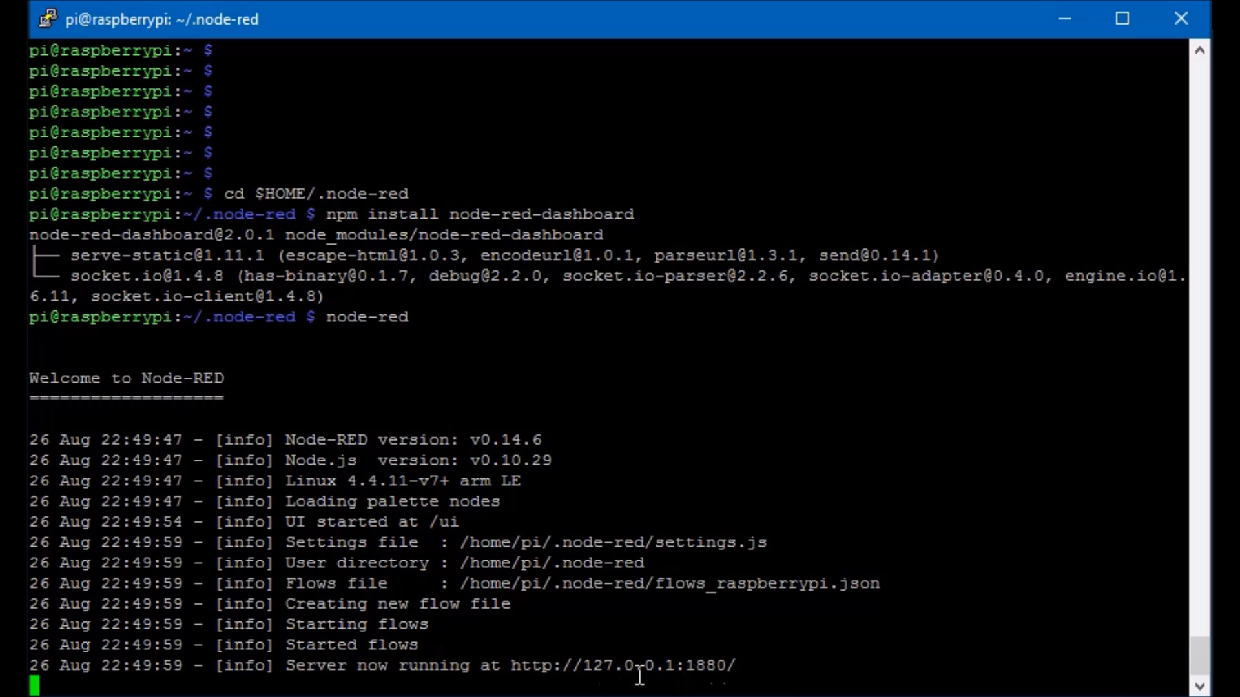
pyautogui.doubleClick(625, 665)
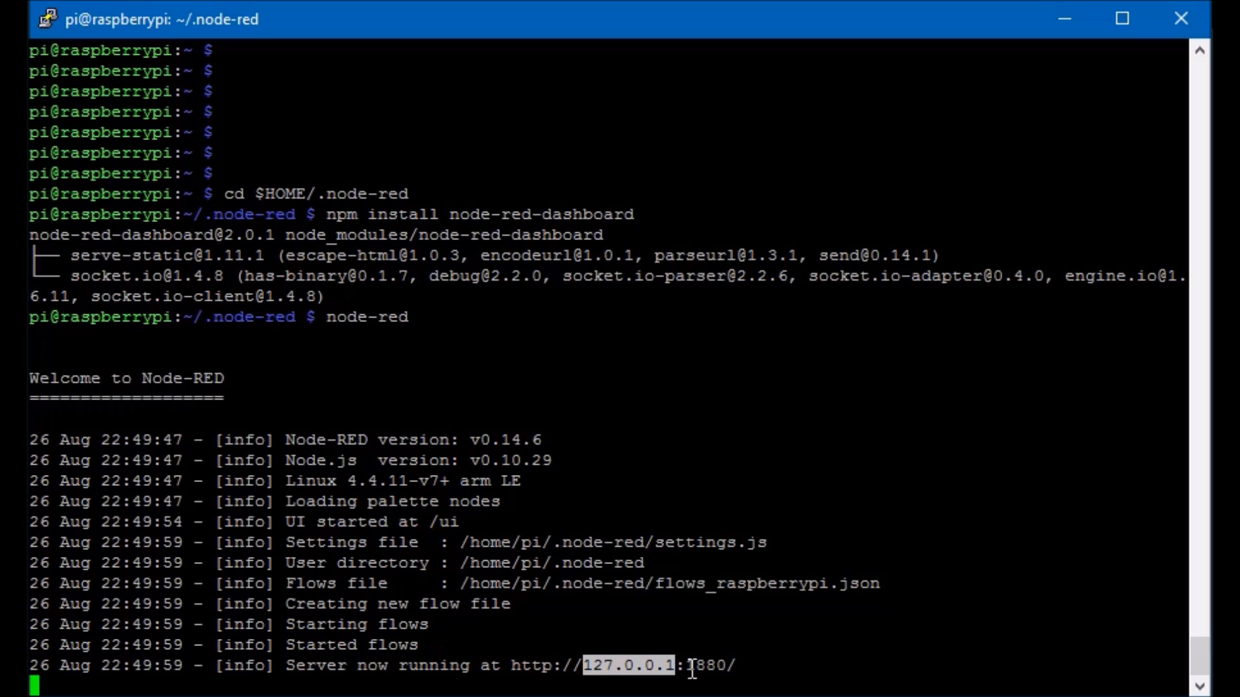
pyautogui.moveTo(698, 603)
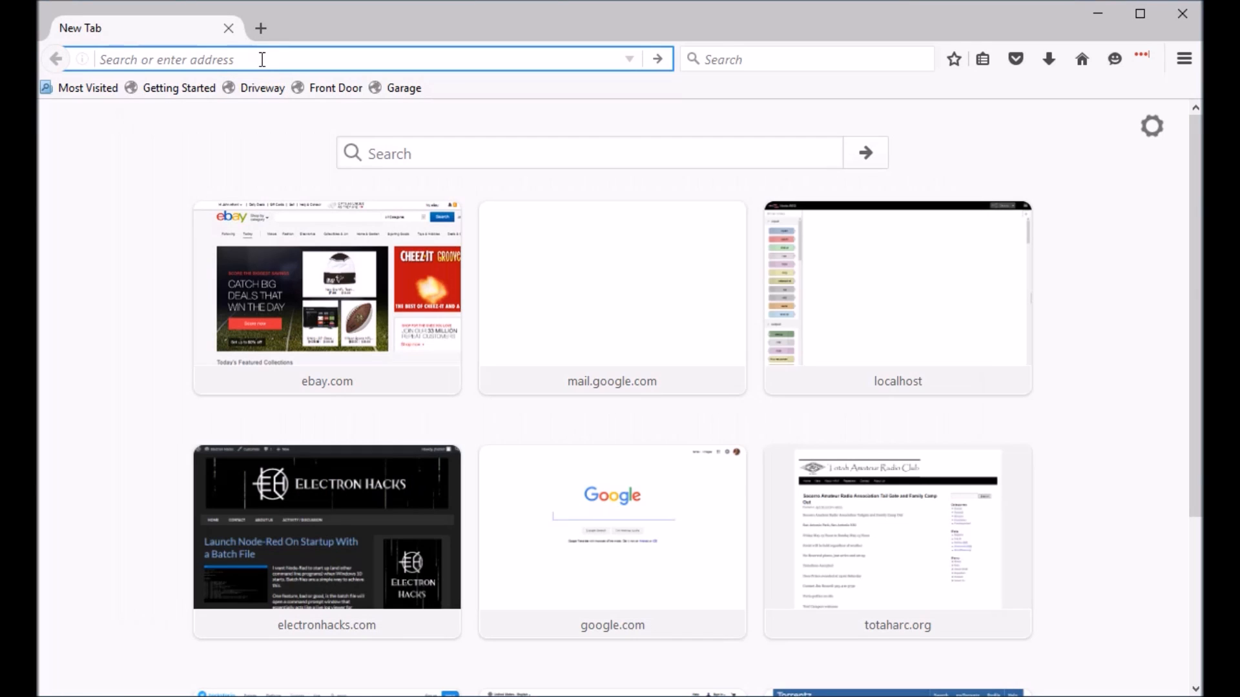
# Navigate Firefox to 192.168.1.226:1880 to load the Node-RED editor with empty Flow 1
pyautogui.write('192.168.1.207/')
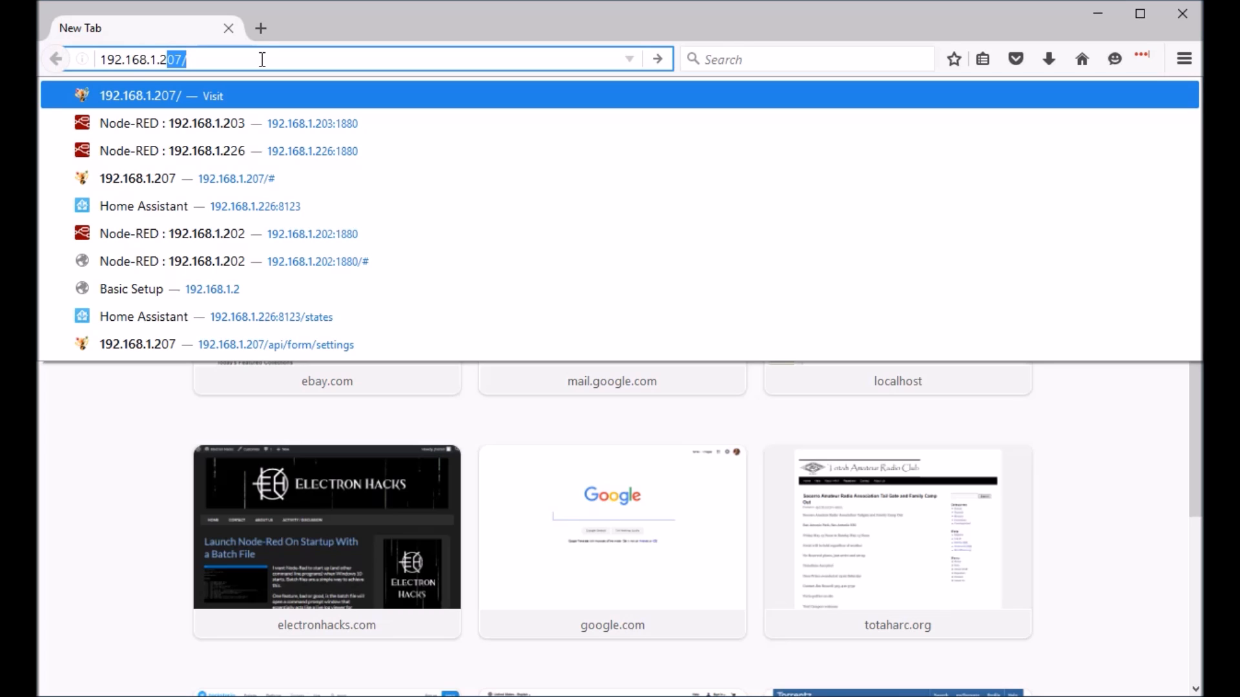
pyautogui.write('192.168.1.226:188')
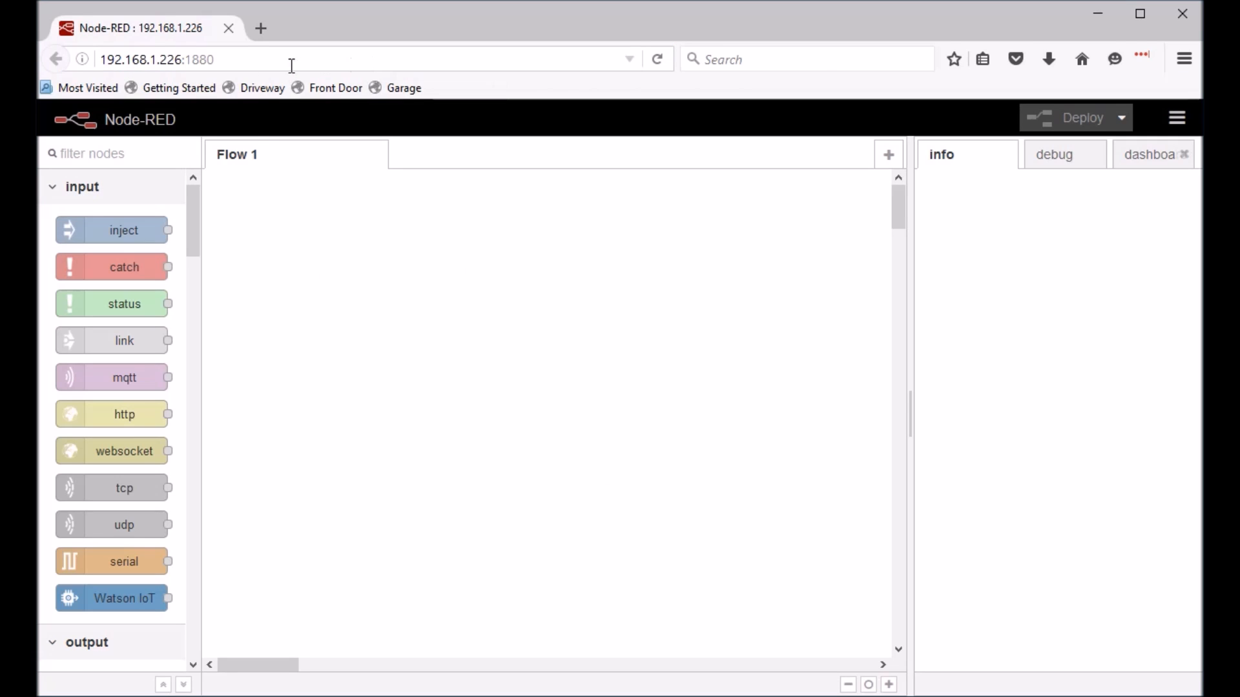
pyautogui.moveTo(229, 283)
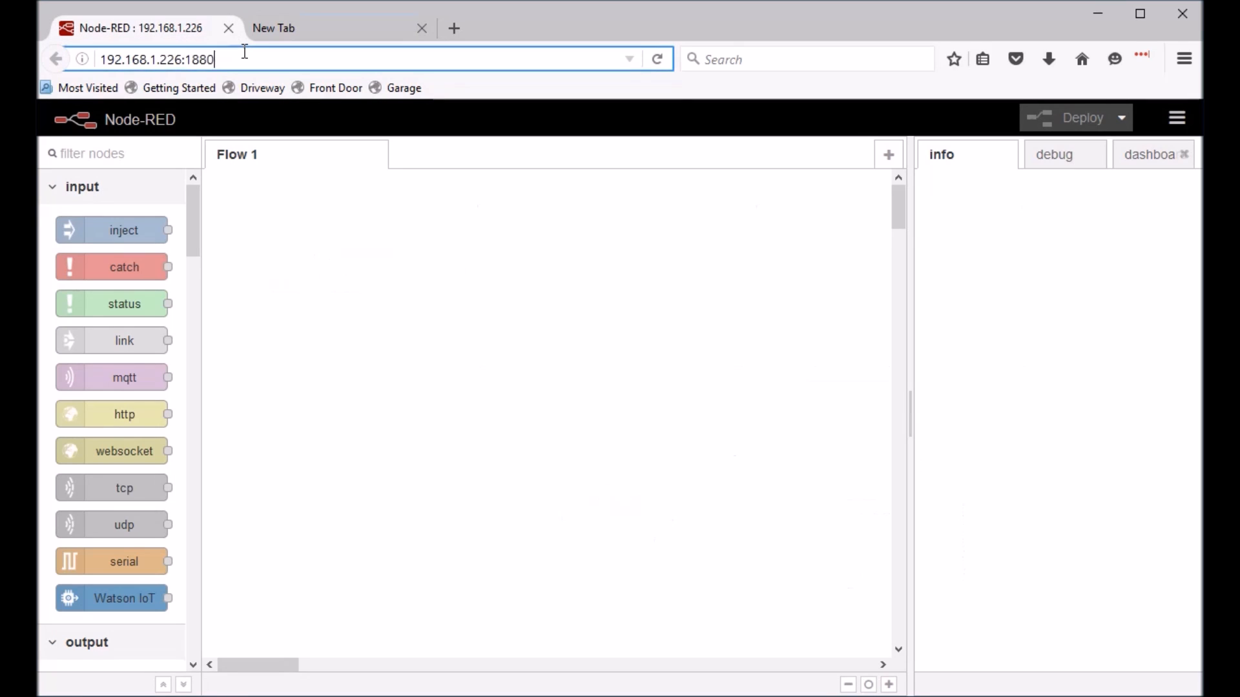
pyautogui.click(272, 27)
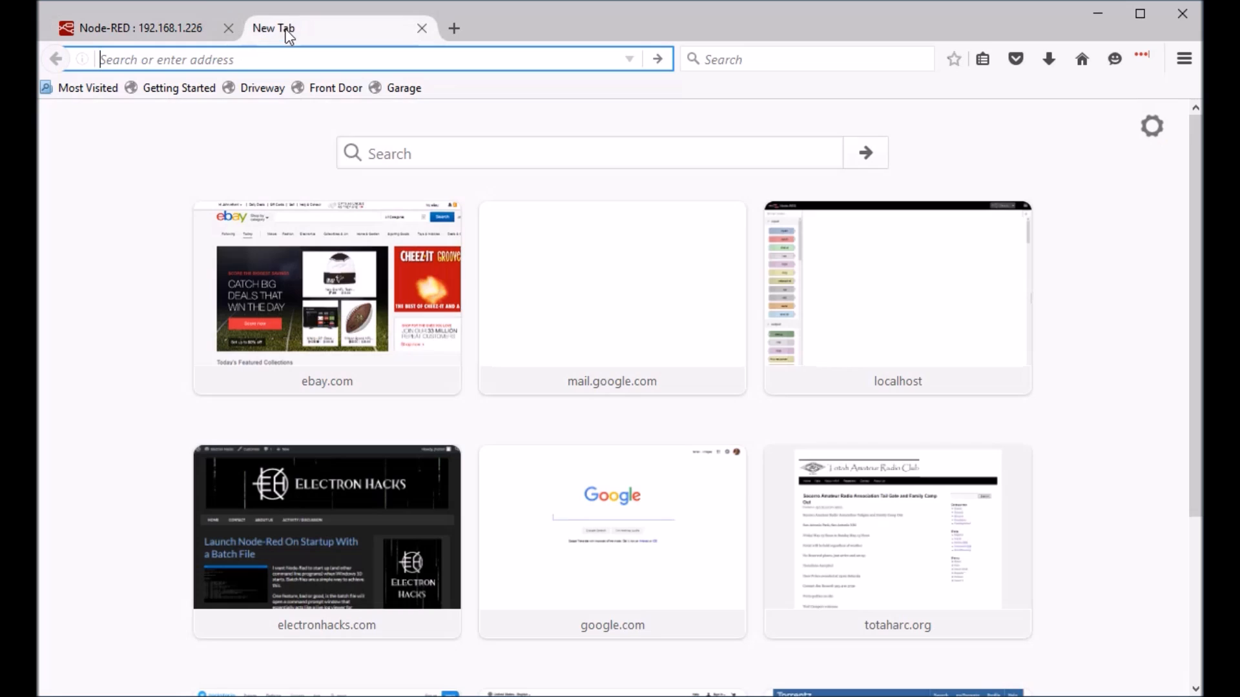
pyautogui.write('http://192.168.1.226:1880/')
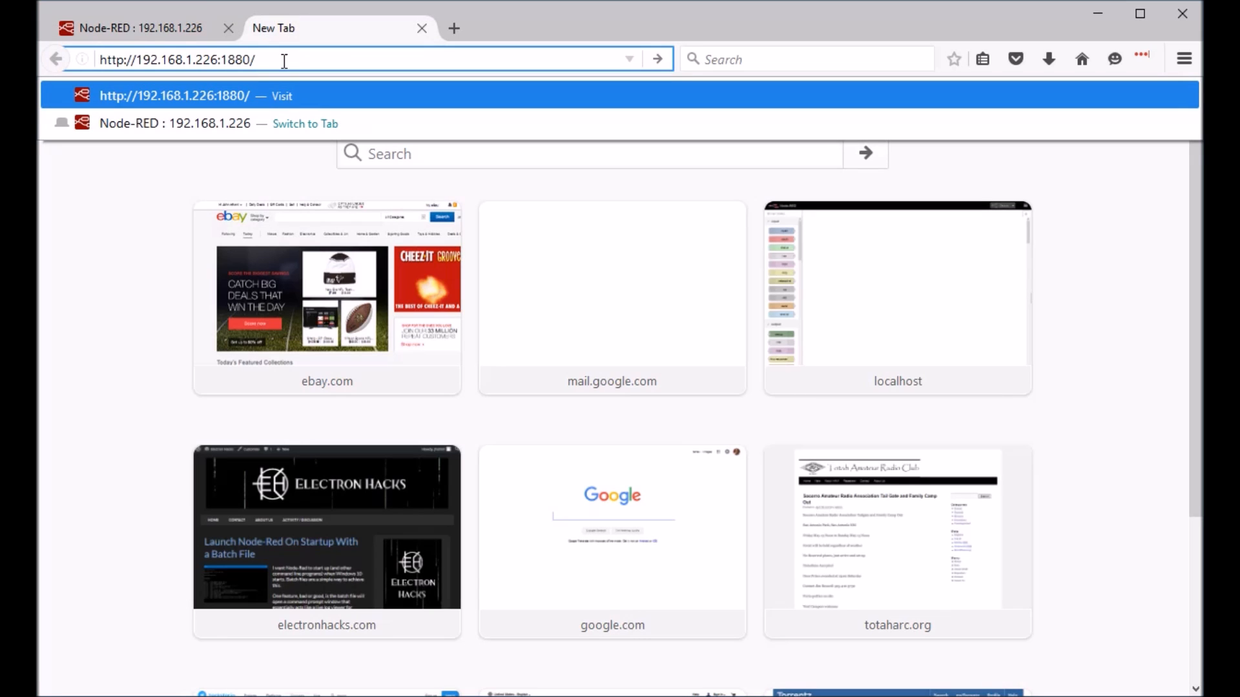